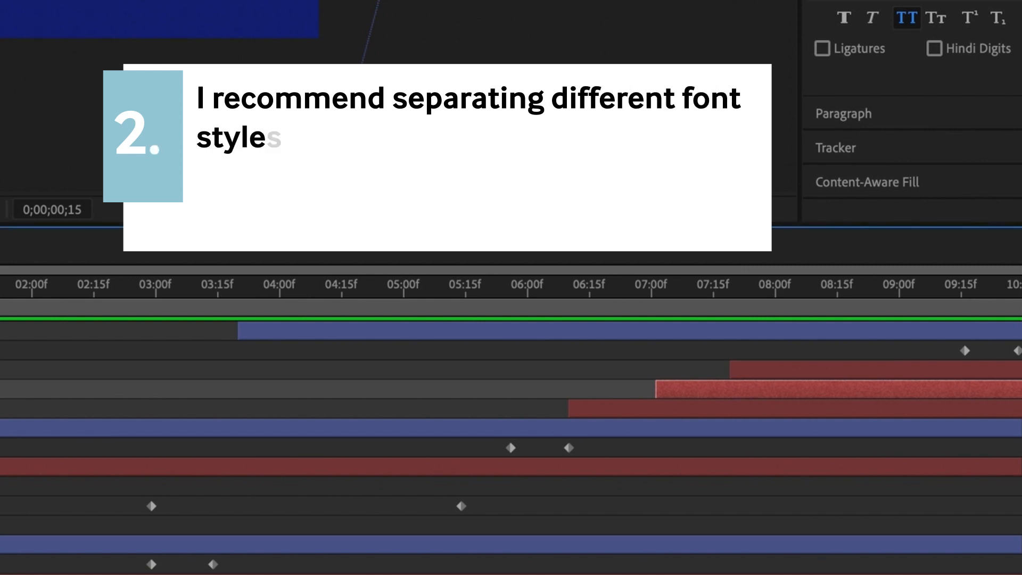
# - Download bodymovin.zxp from lottie-web/build/extension on GitHub
pyautogui.click(394, 283)
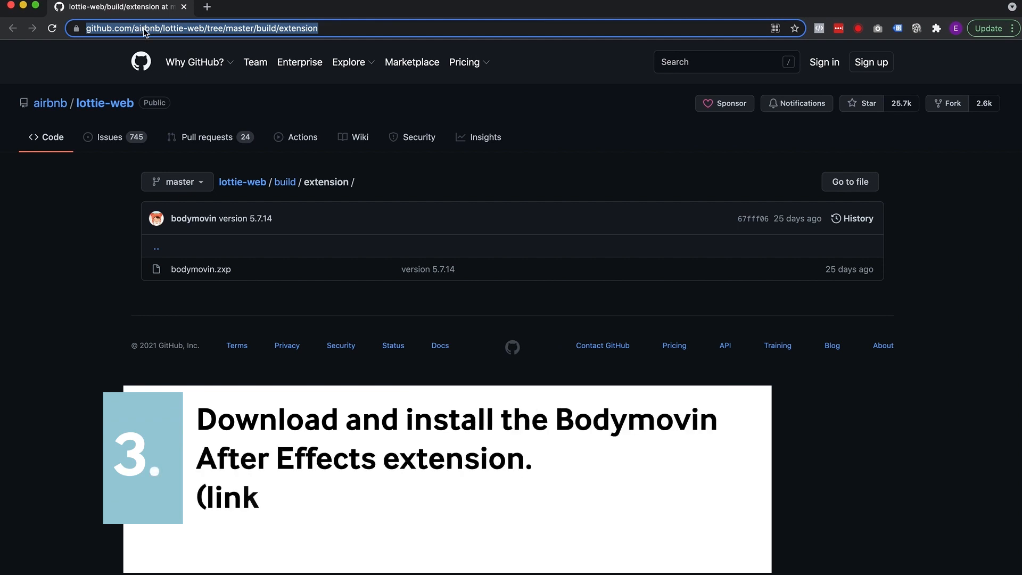
pyautogui.click(202, 269)
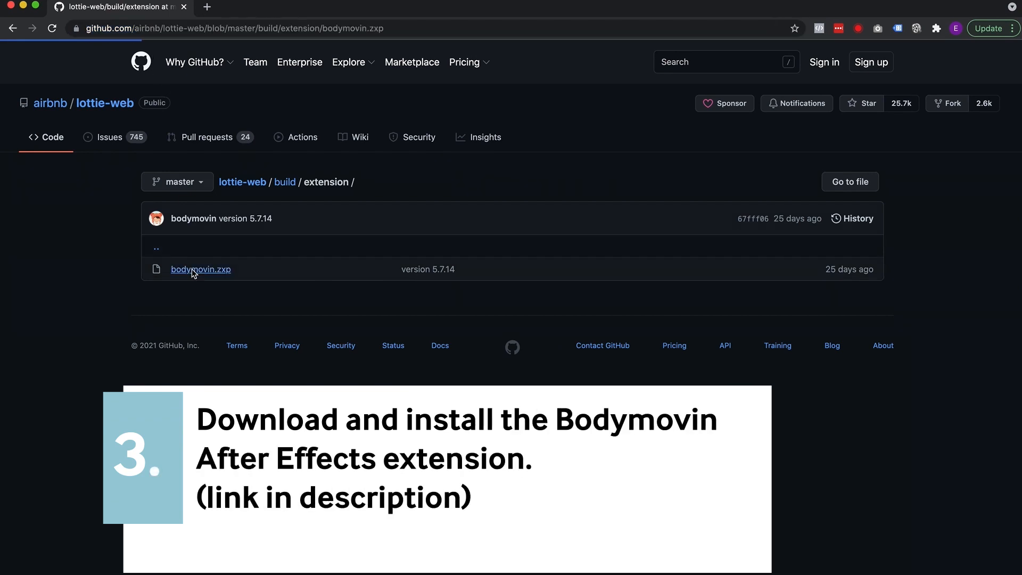
pyautogui.click(200, 269)
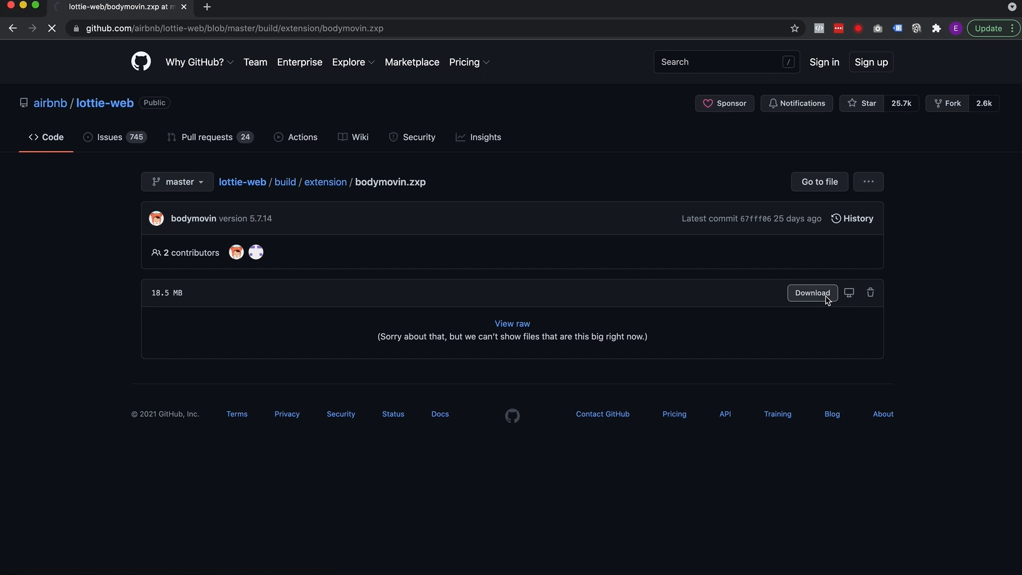
pyautogui.click(811, 293)
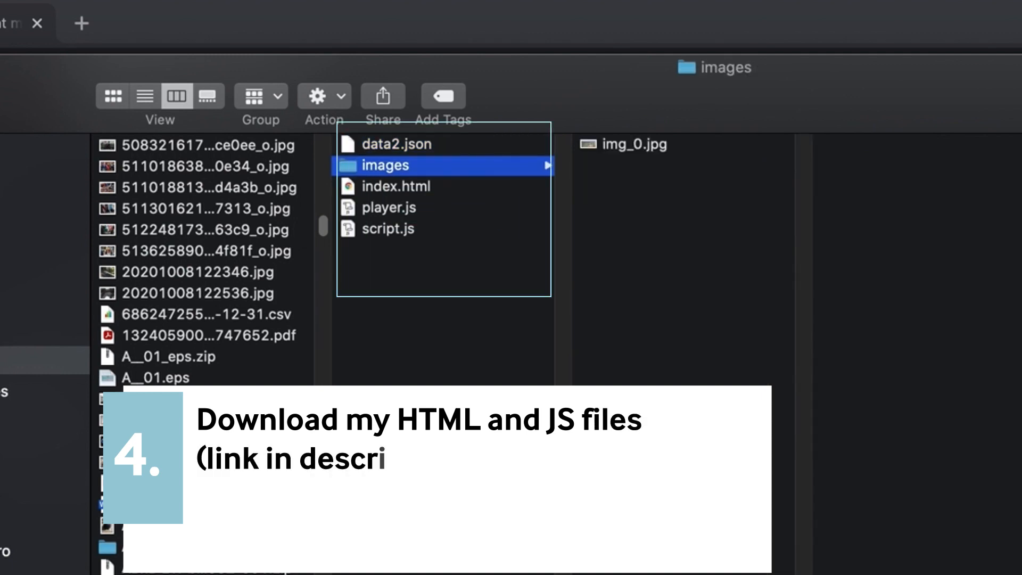
pyautogui.click(388, 229)
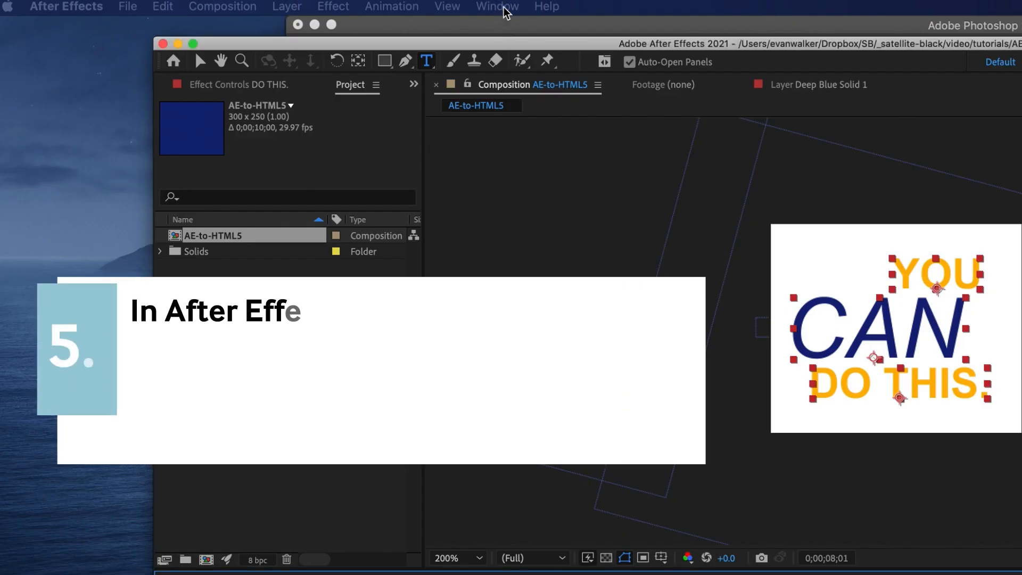
# - Show the Bodymovin extension panel via Window > Extensions
pyautogui.click(498, 6)
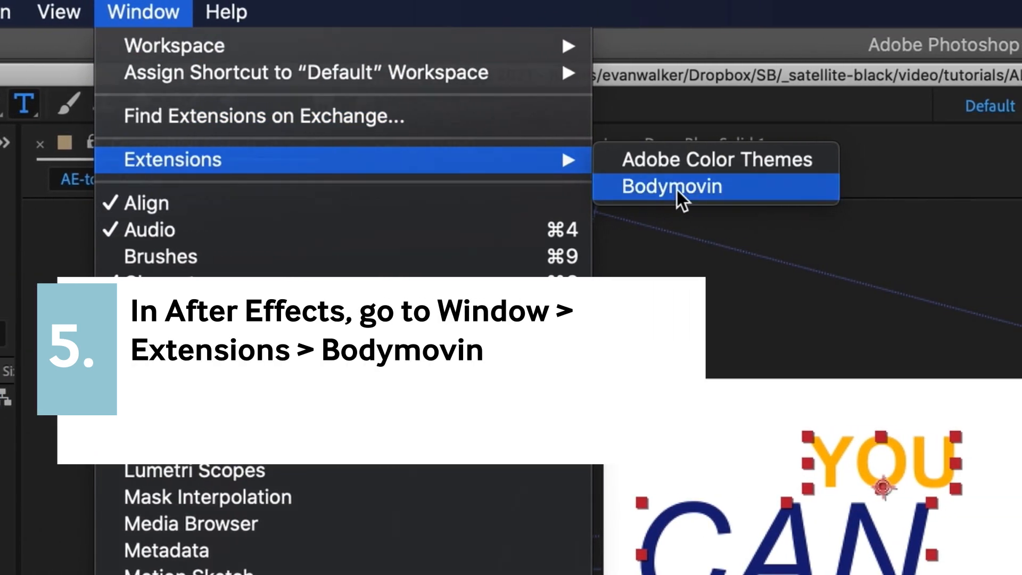
pyautogui.click(668, 186)
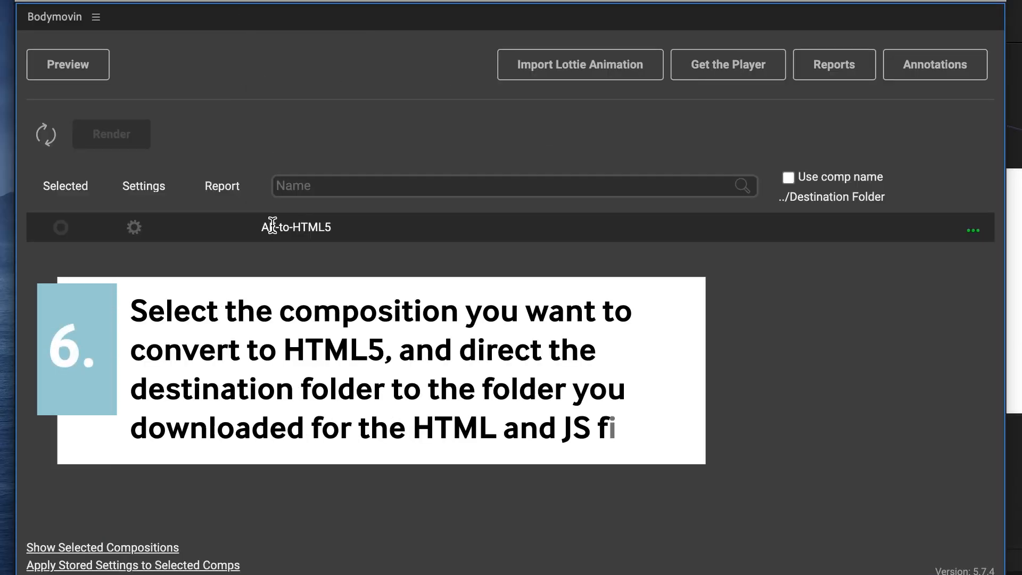
# - Select the AE-to-HTML5 comp and set its destination to AE-to-HTML5 (2)/data2.json
pyautogui.click(60, 228)
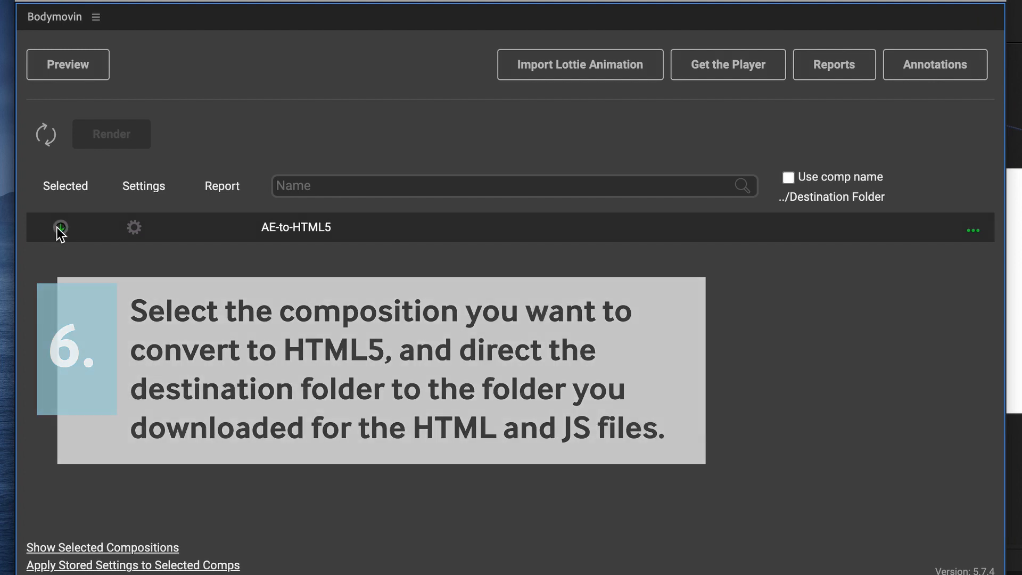
pyautogui.click(59, 228)
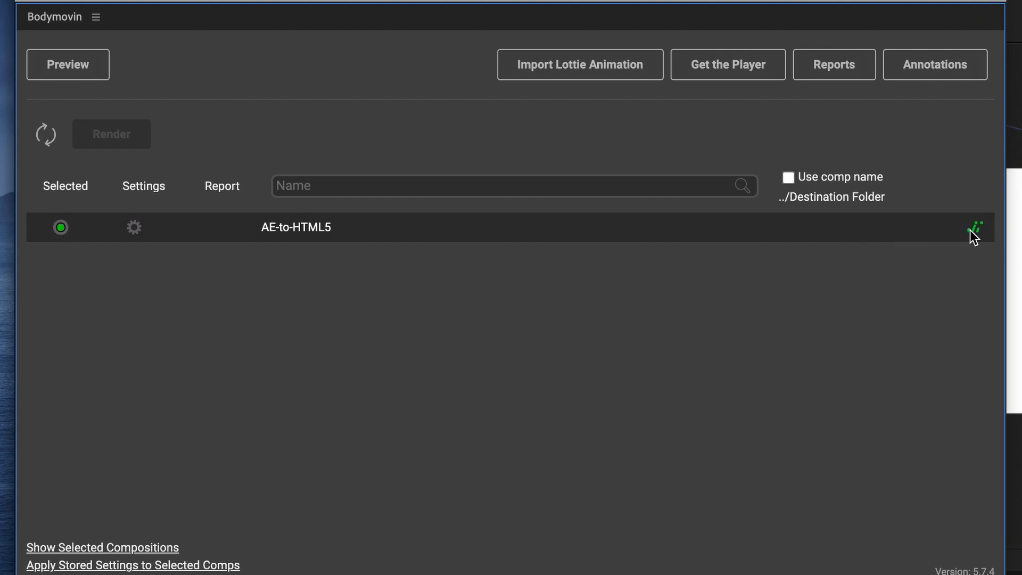
pyautogui.click(975, 226)
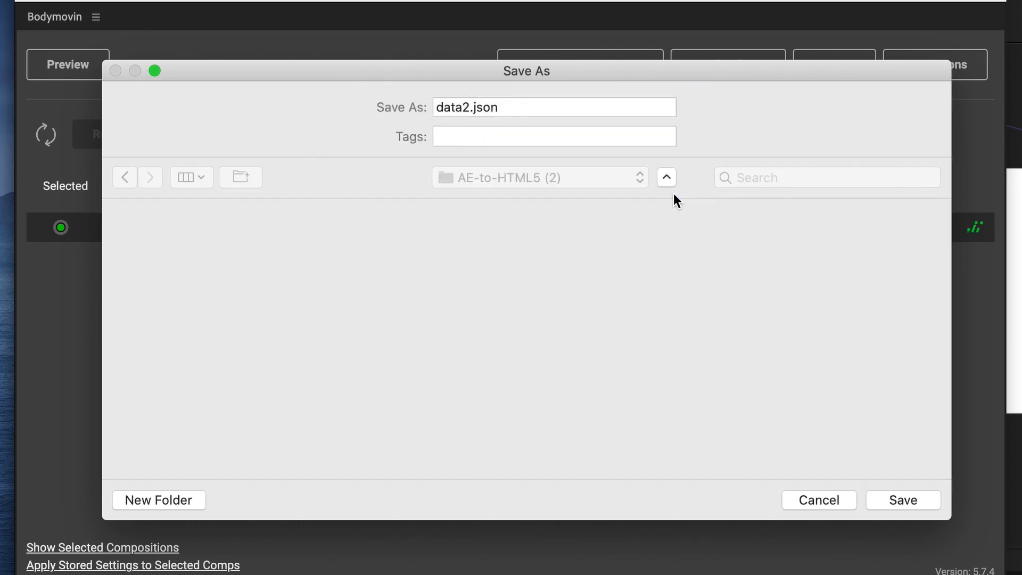
pyautogui.click(903, 500)
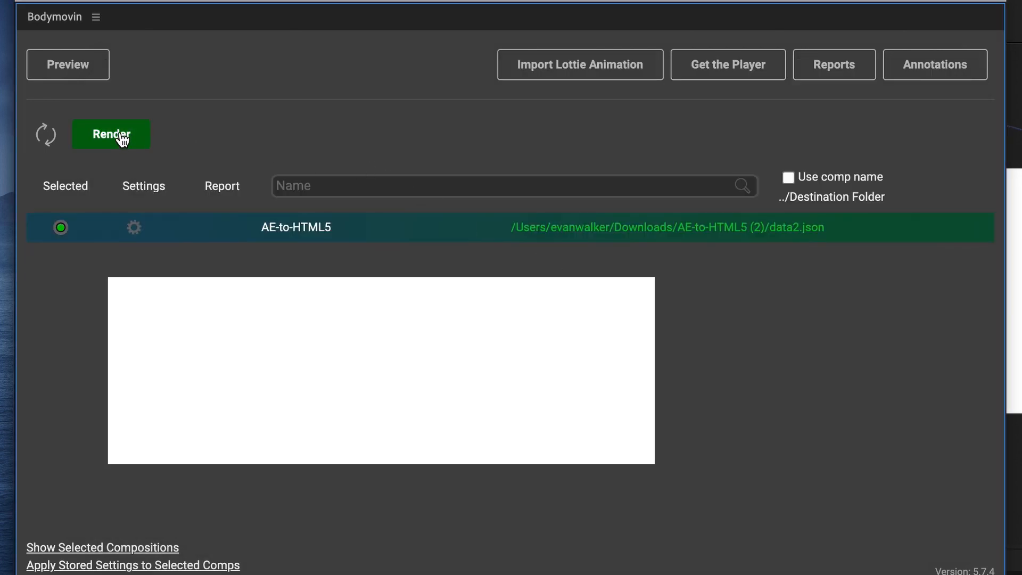
# - Render the composition to data2.json and dismiss the finished render report
pyautogui.click(111, 134)
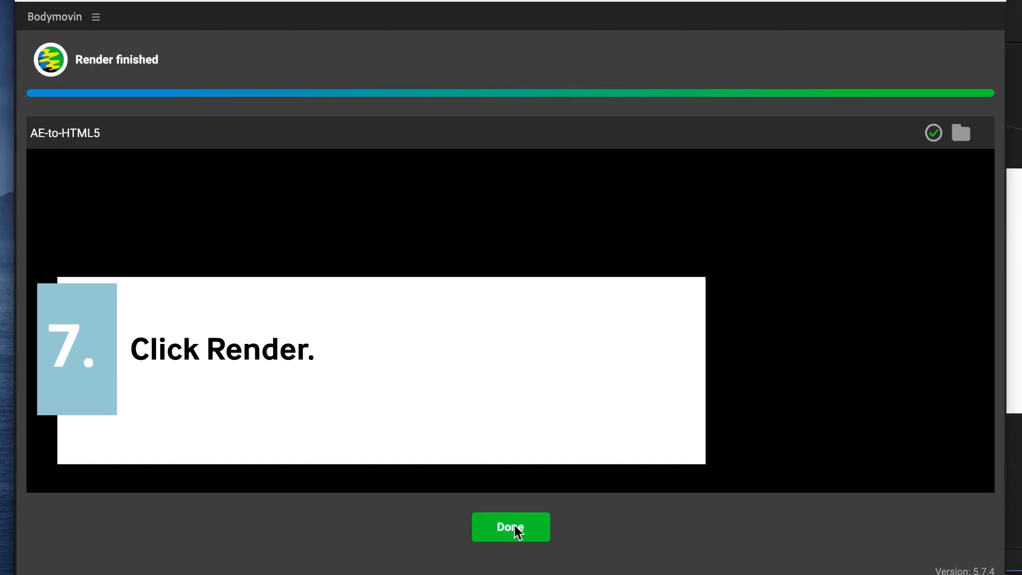
pyautogui.click(510, 527)
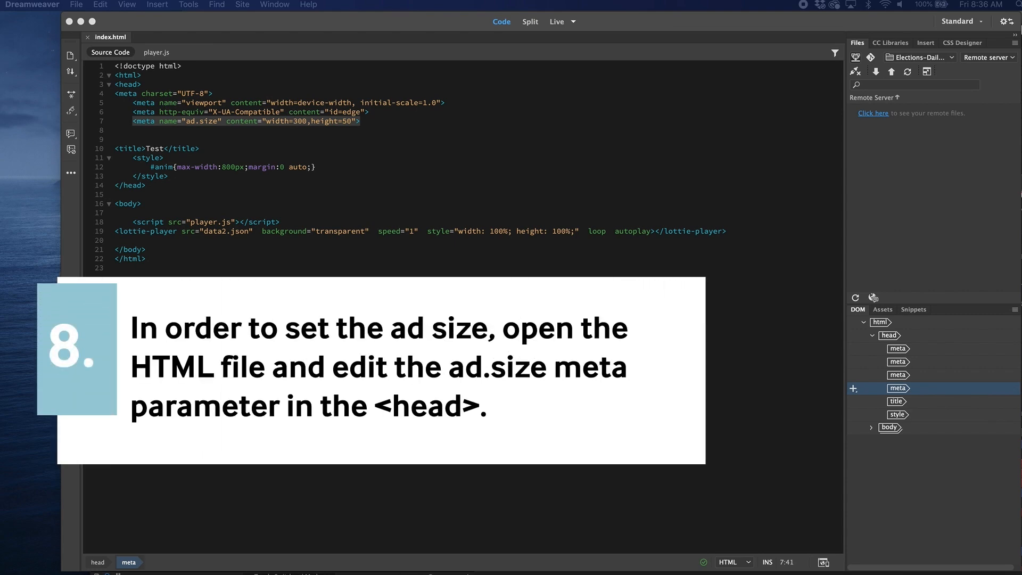
pyautogui.moveTo(377, 231)
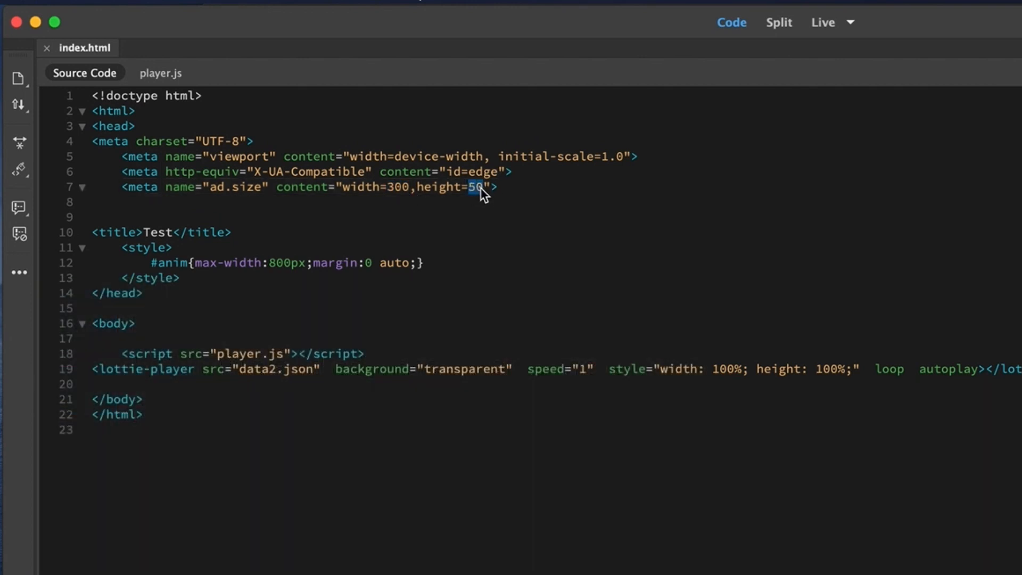
# - Set the ad.size meta tag height in index.html to 250
pyautogui.write('250')
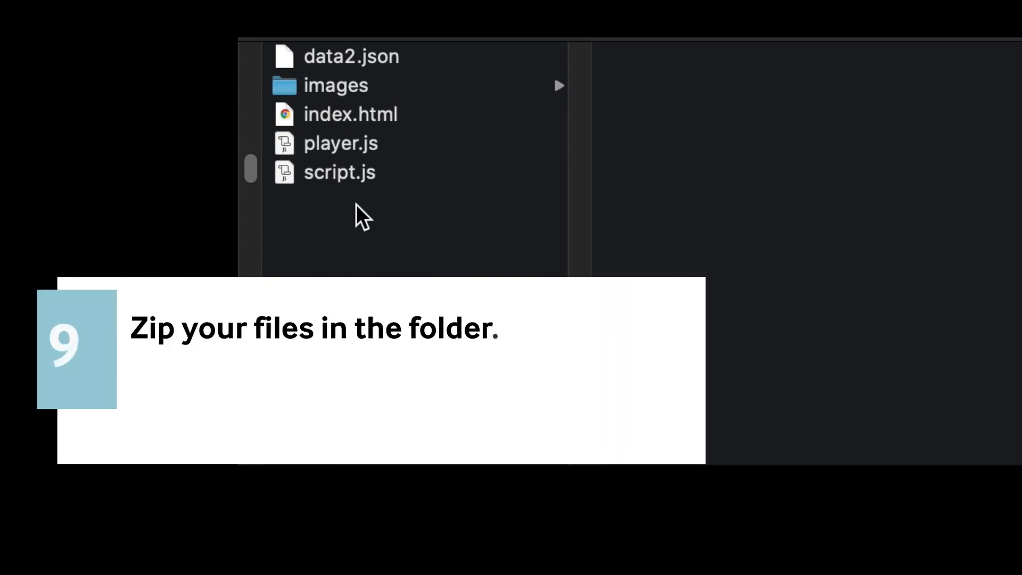
# - Select all five project files in the folder for compression into a zip
pyautogui.click(340, 173)
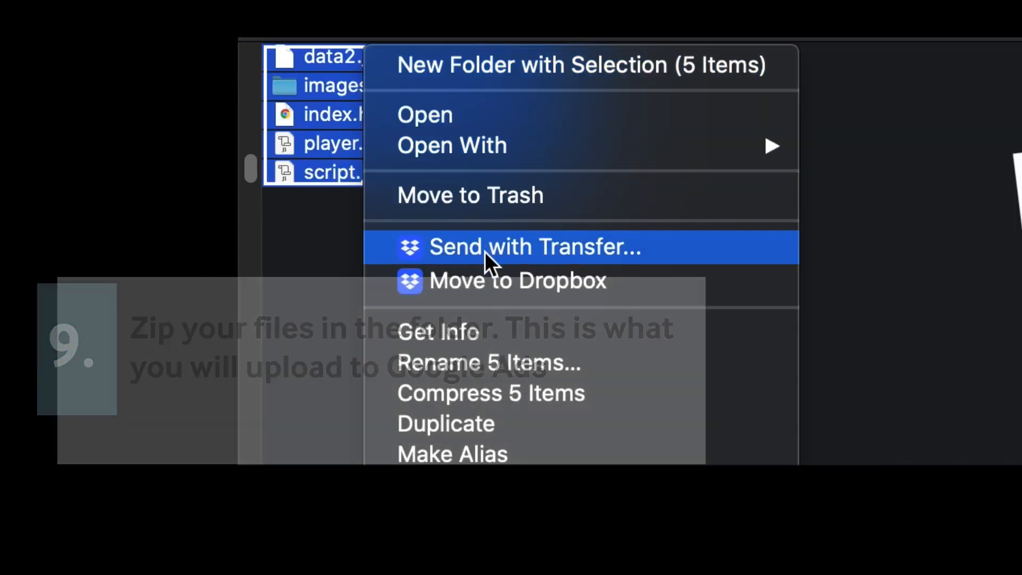
pyautogui.moveTo(505, 404)
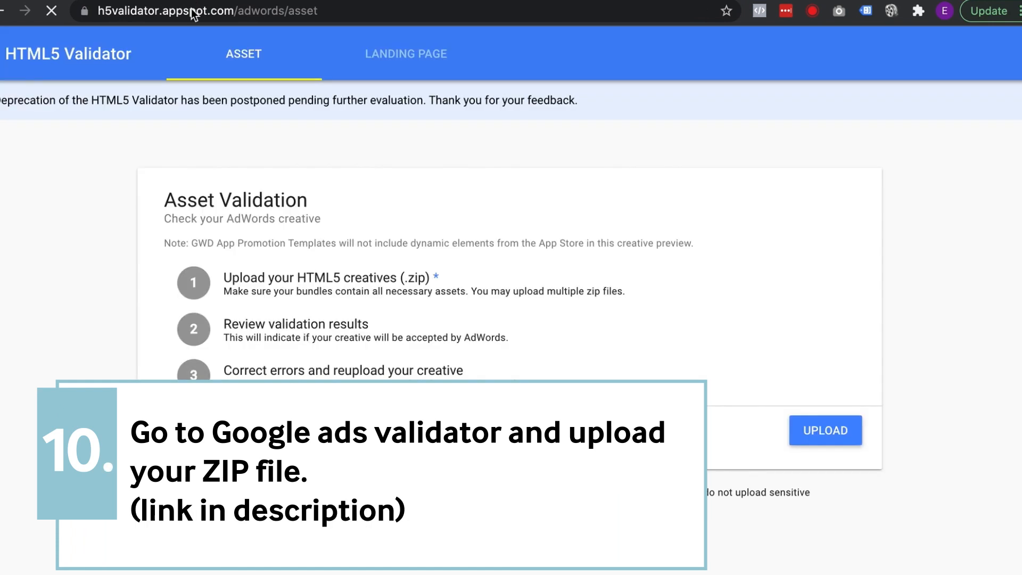
# - Upload Archive.zip to HTML5 Validator and preview the 300 × 250 animated creative
pyautogui.click(825, 430)
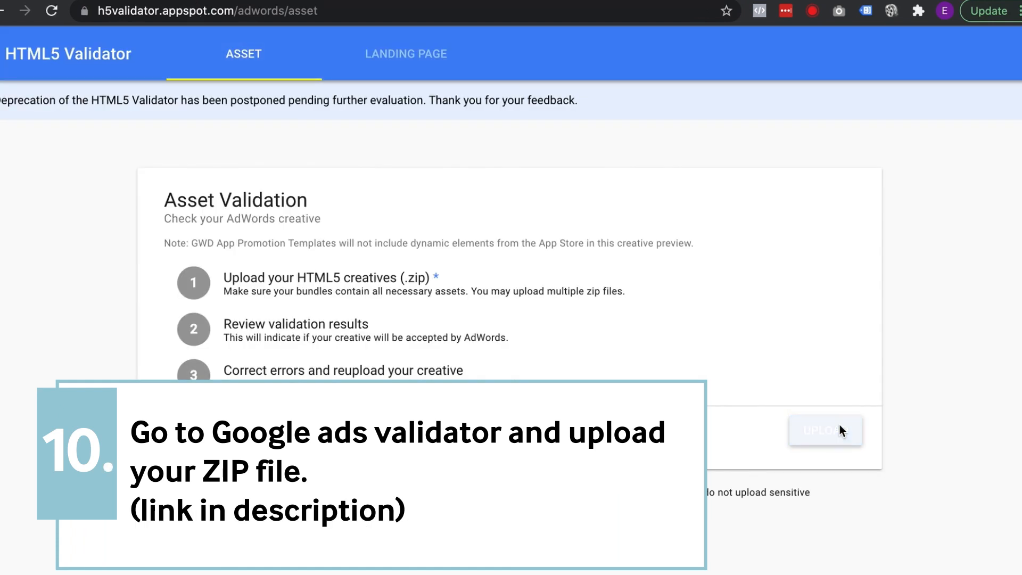
pyautogui.click(825, 430)
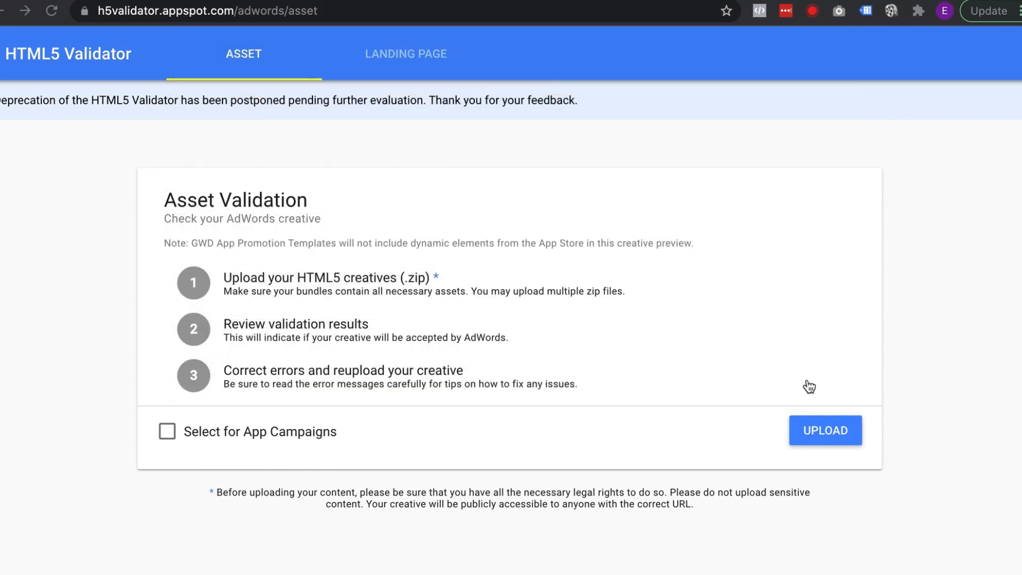
pyautogui.click(824, 430)
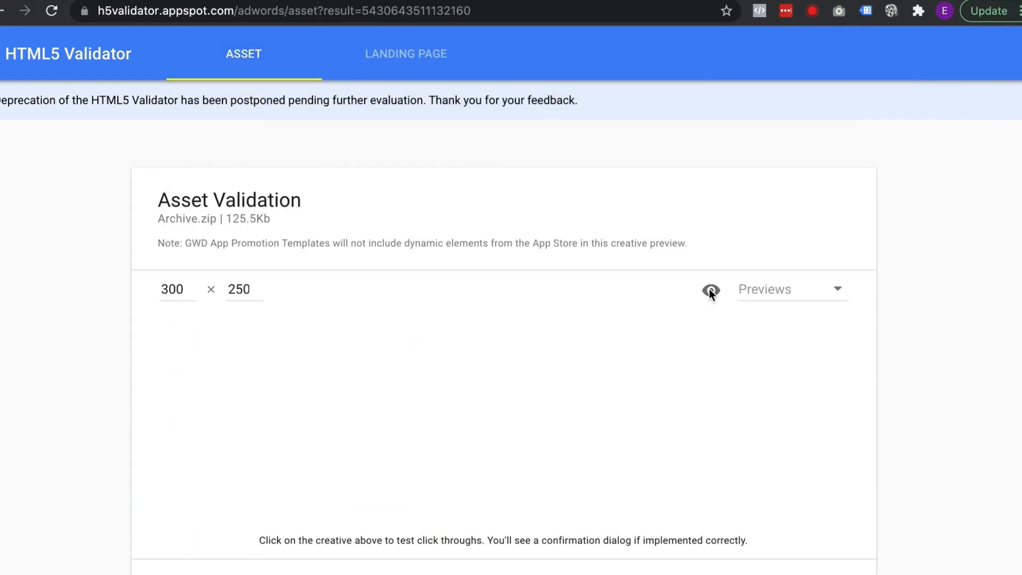
pyautogui.click(710, 290)
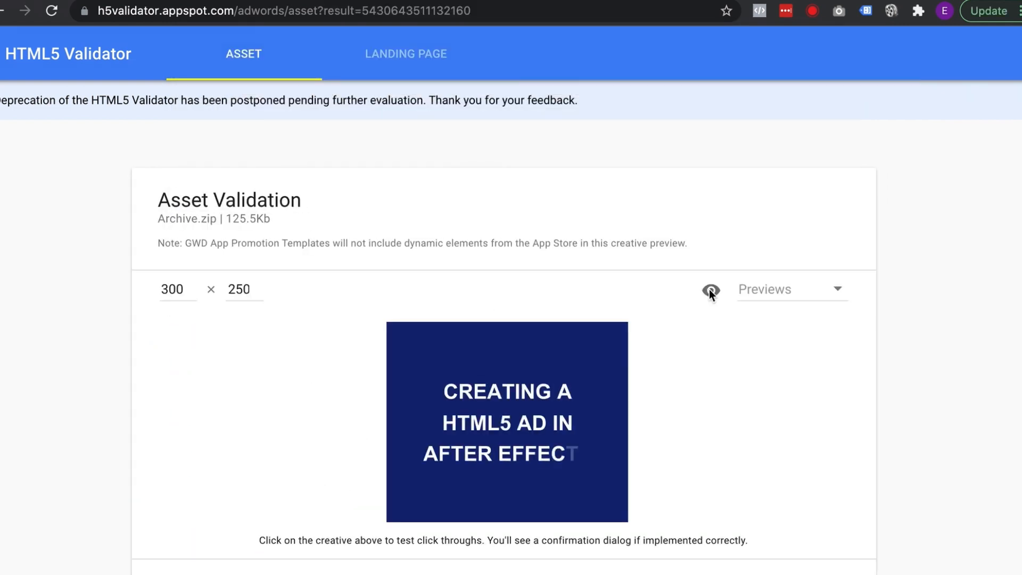